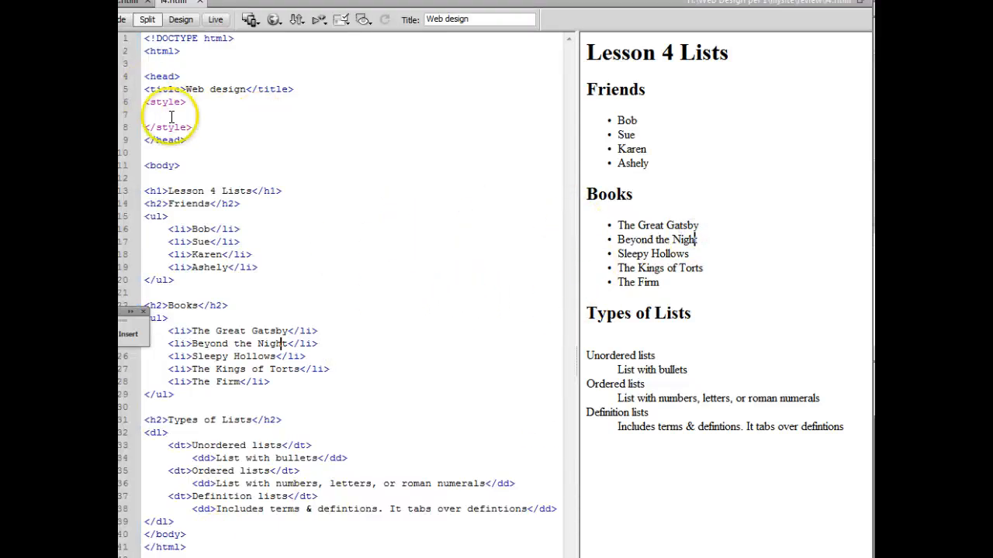
Place the insertion point inside the page's style block
drag(158, 103, 158, 115)
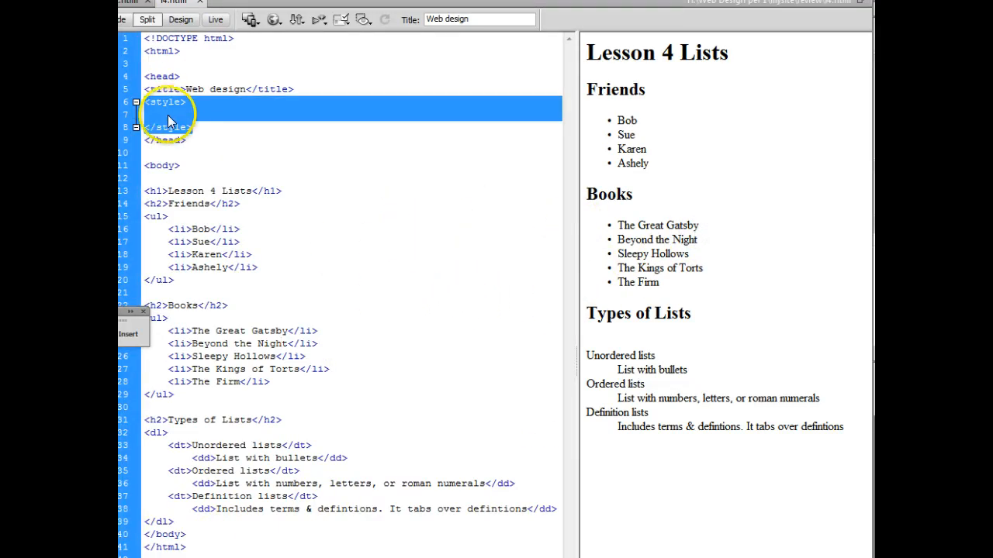
click(155, 118)
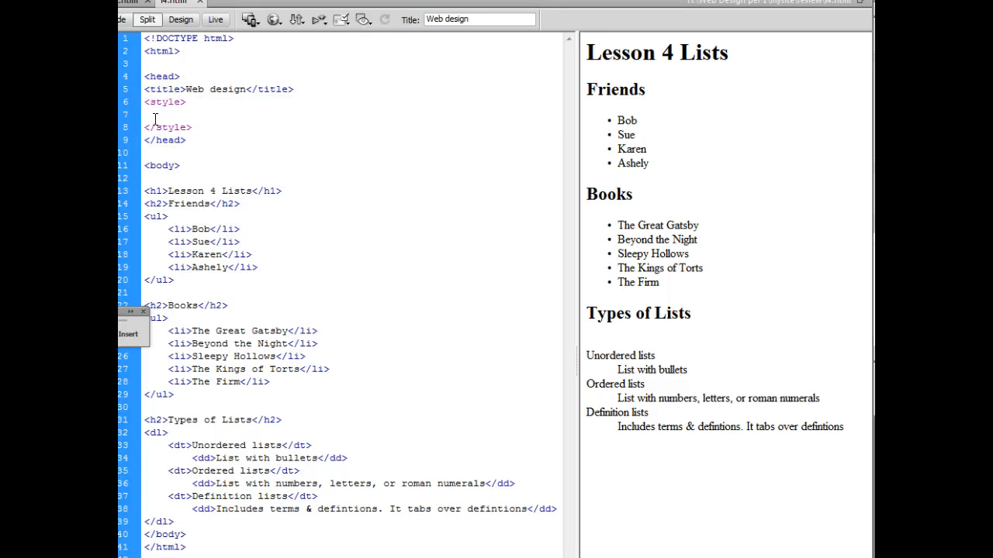
click(142, 115)
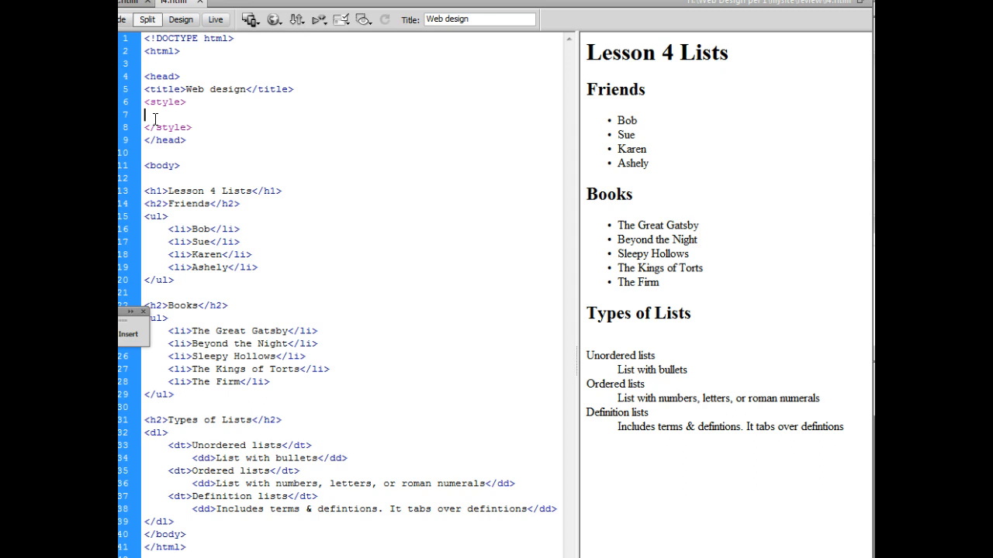
Write a body rule with background-color #C90 picked from the colour swatches
text(body)
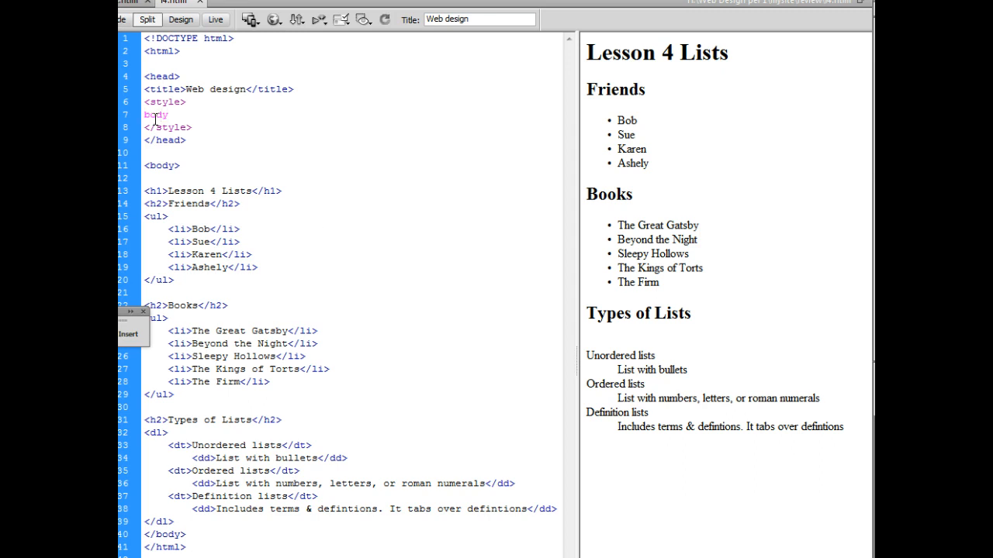
text({be)
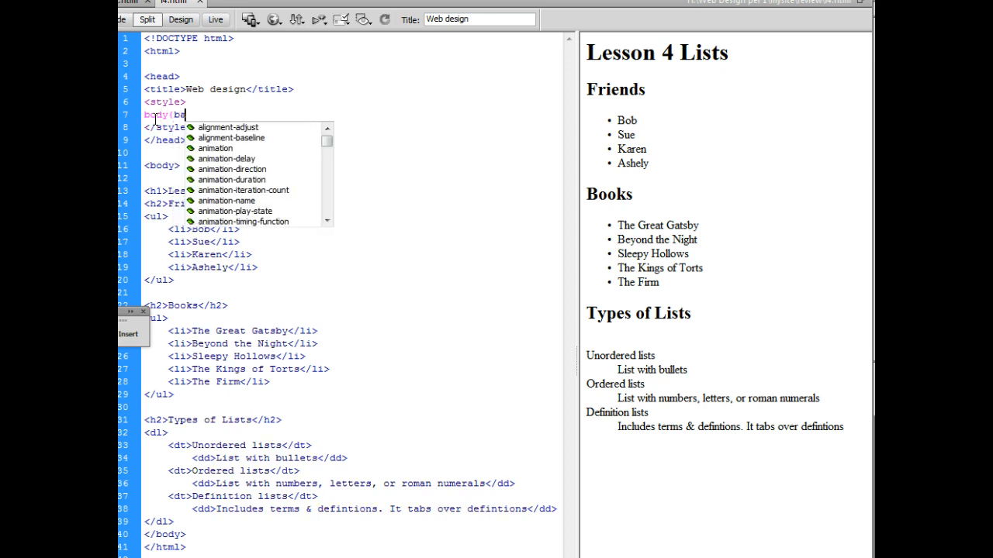
text(ackground-color:)
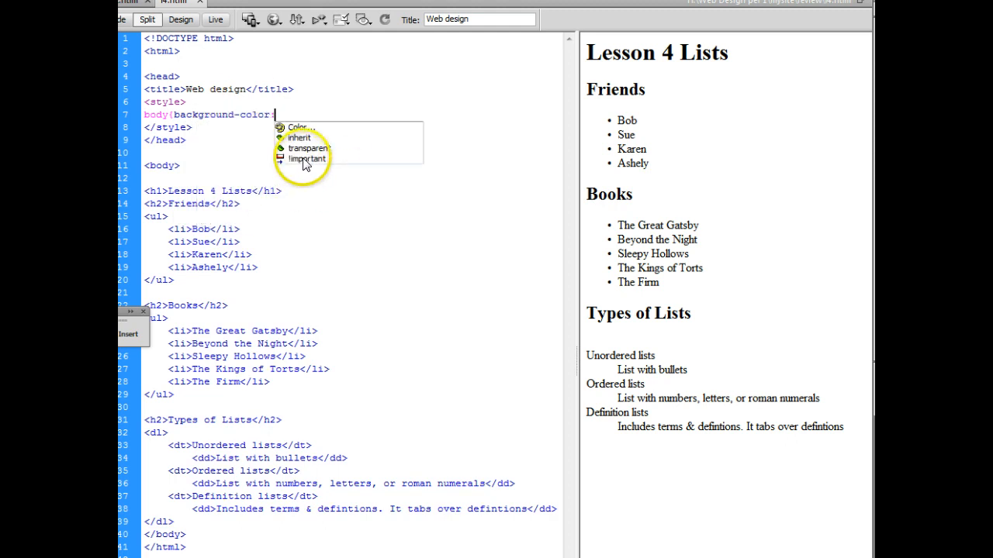
click(300, 127)
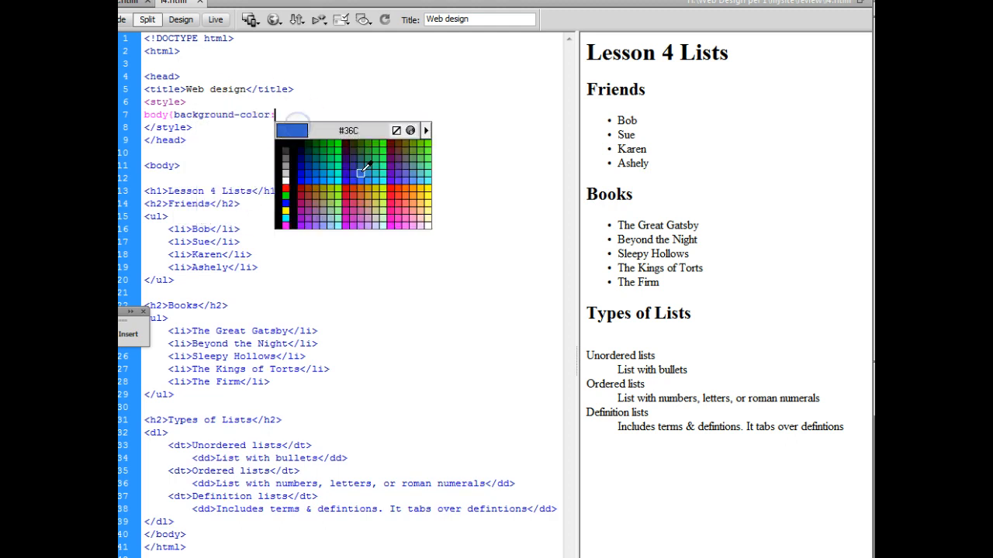
click(365, 169)
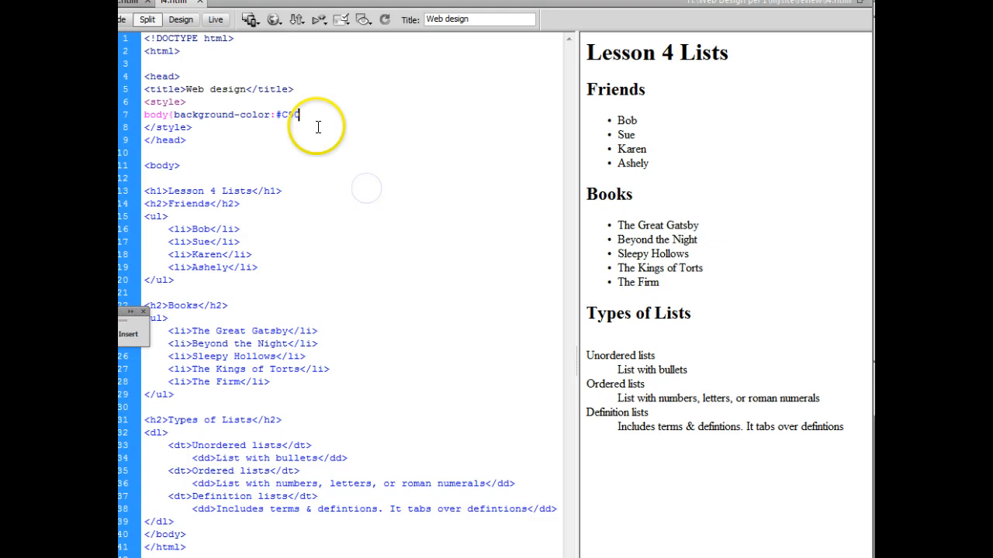
text(0;)
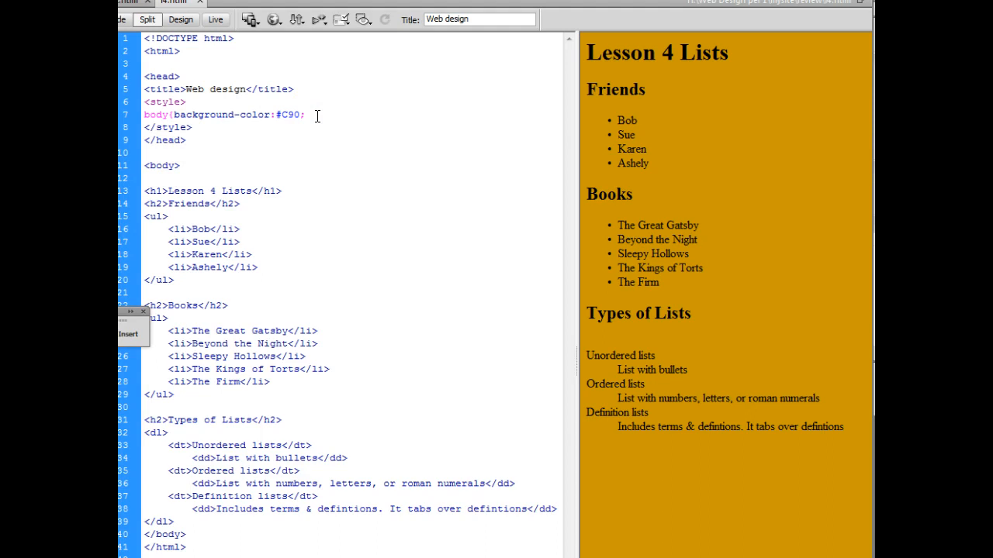
text(})
text(ul{)
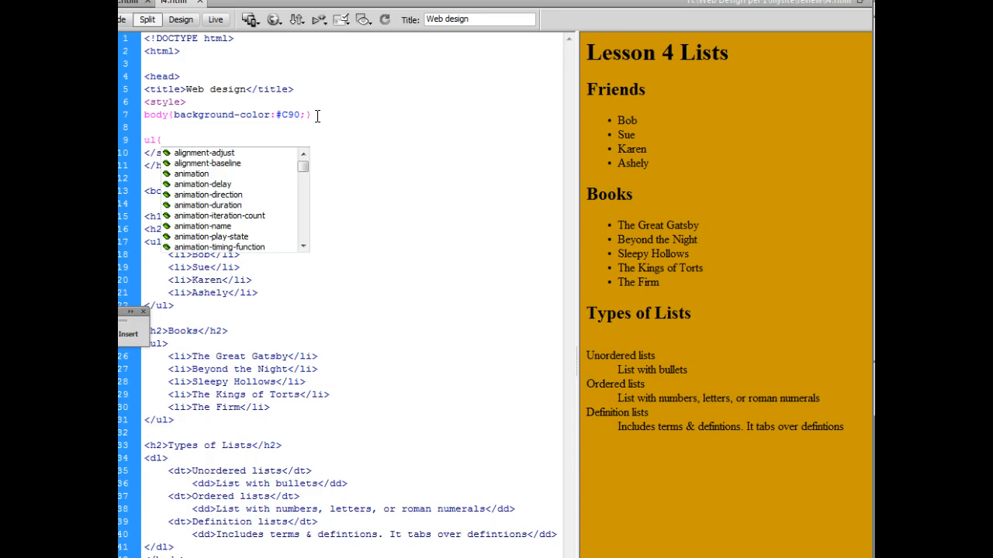
Write a ul rule setting list-style-type to disc
text(list-style-type:)
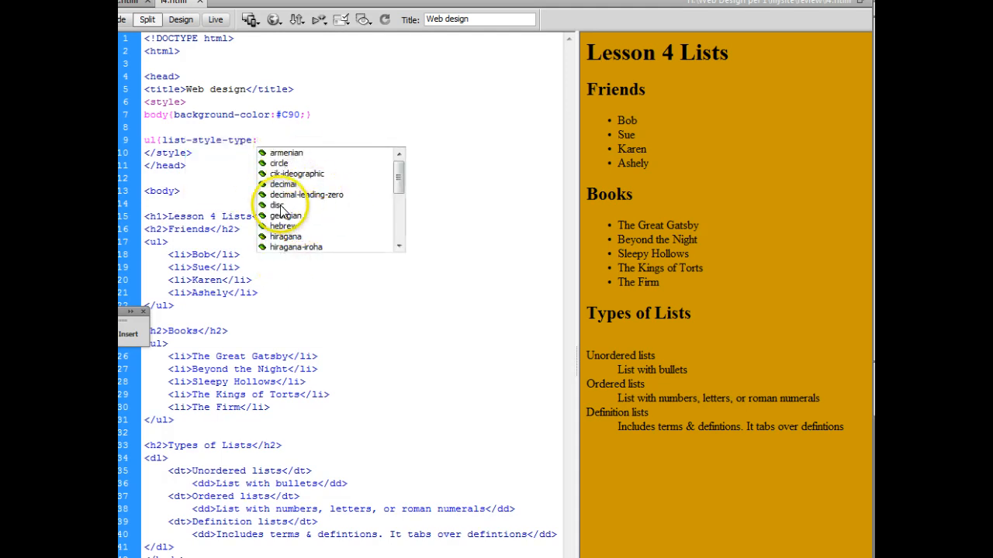
click(278, 205)
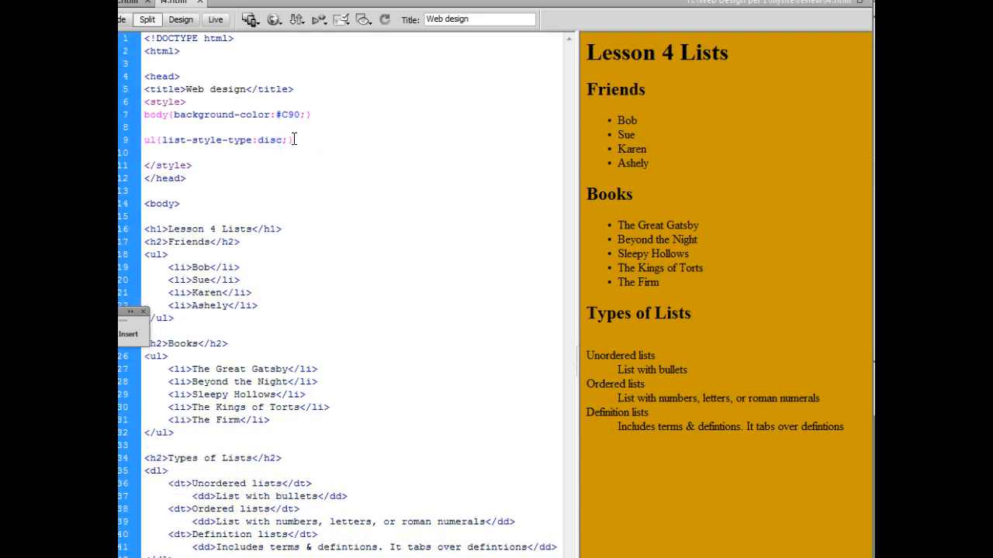
Write an ol rule setting list-style-type to lower-roman
text(ol)
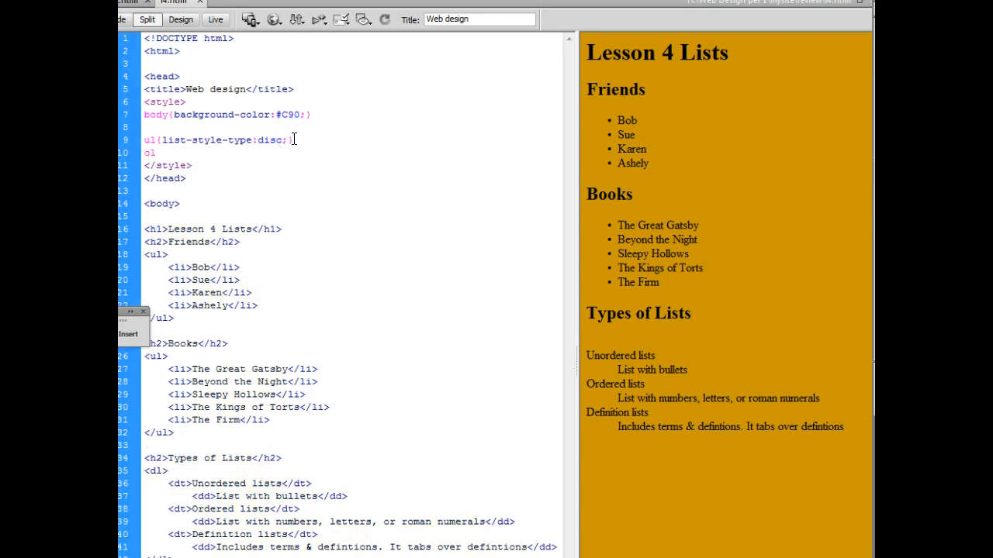
text({)
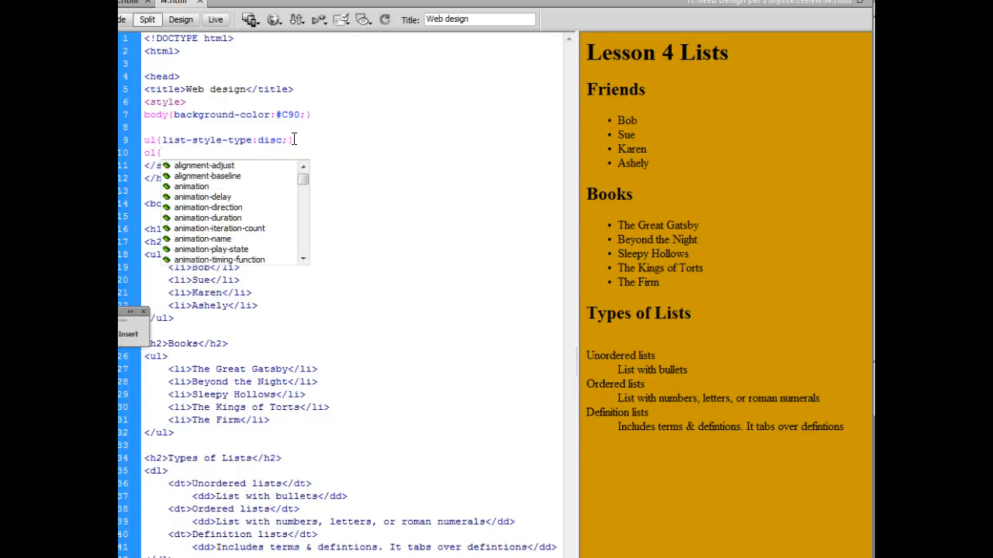
text(list-style-type:lower-roman;)
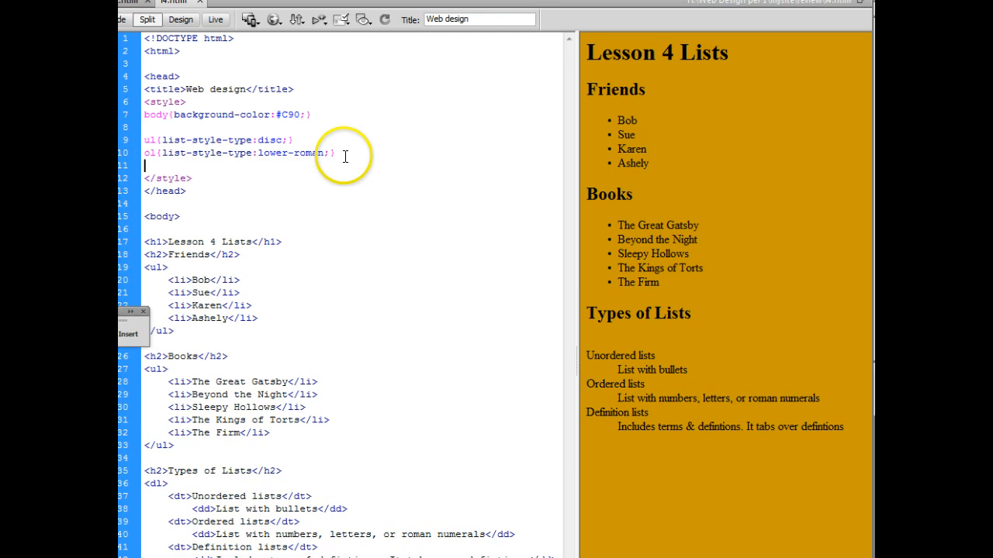
Write a dt rule with color red and font-size 22px
text(dt{)
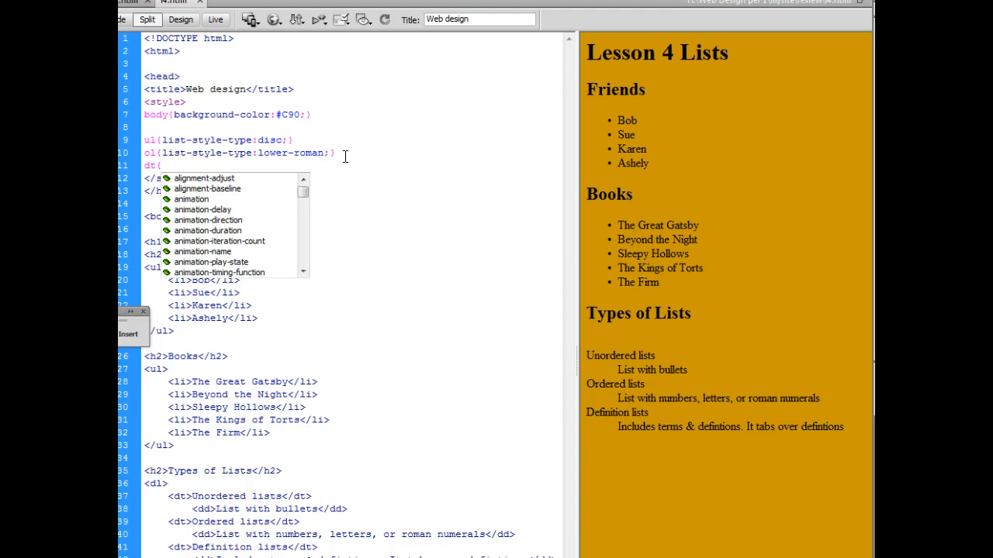
text(color:)
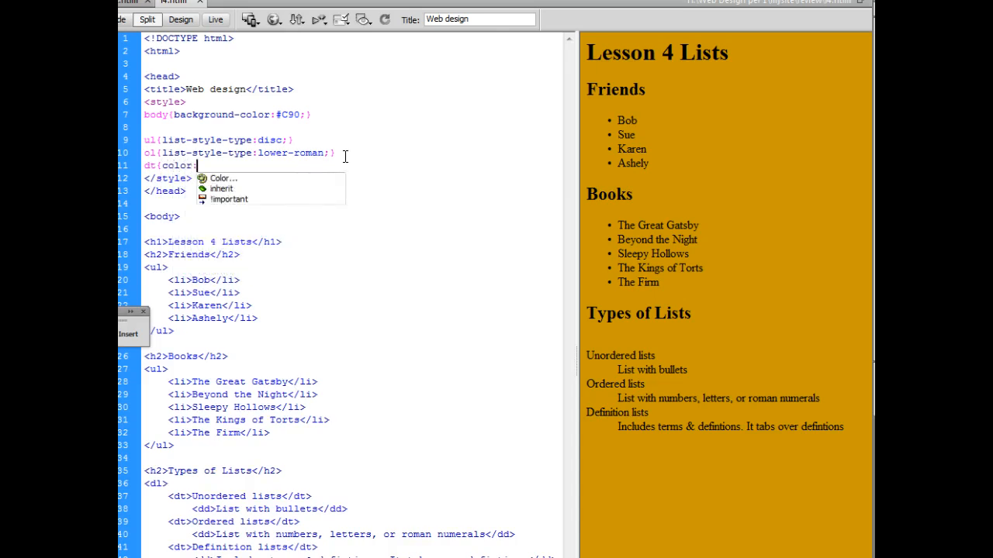
text(red;)
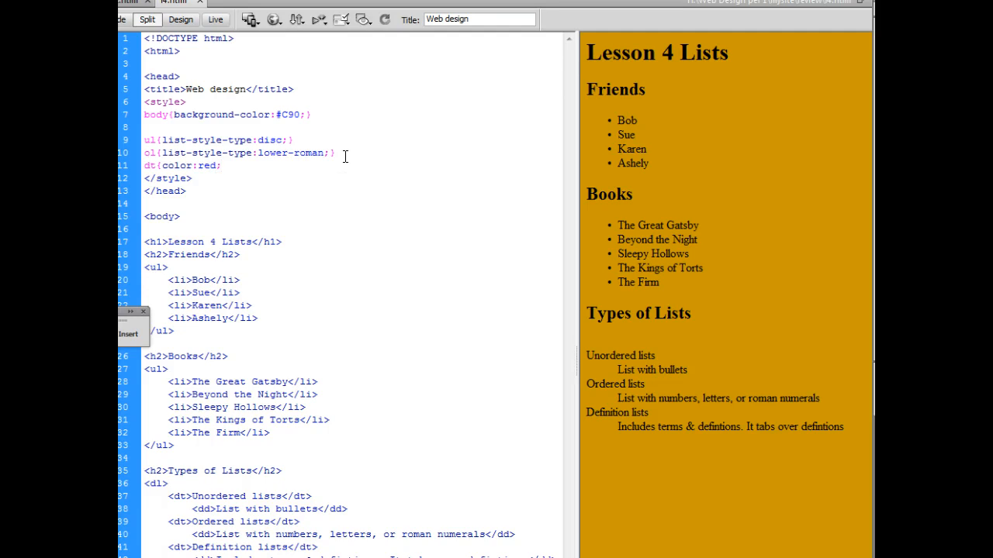
text(font-size:22)
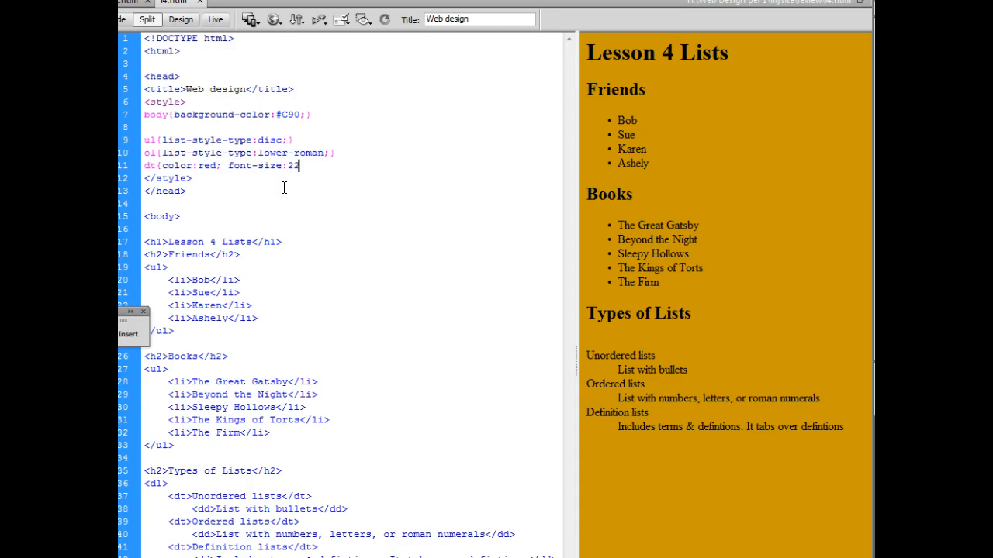
text(px;)
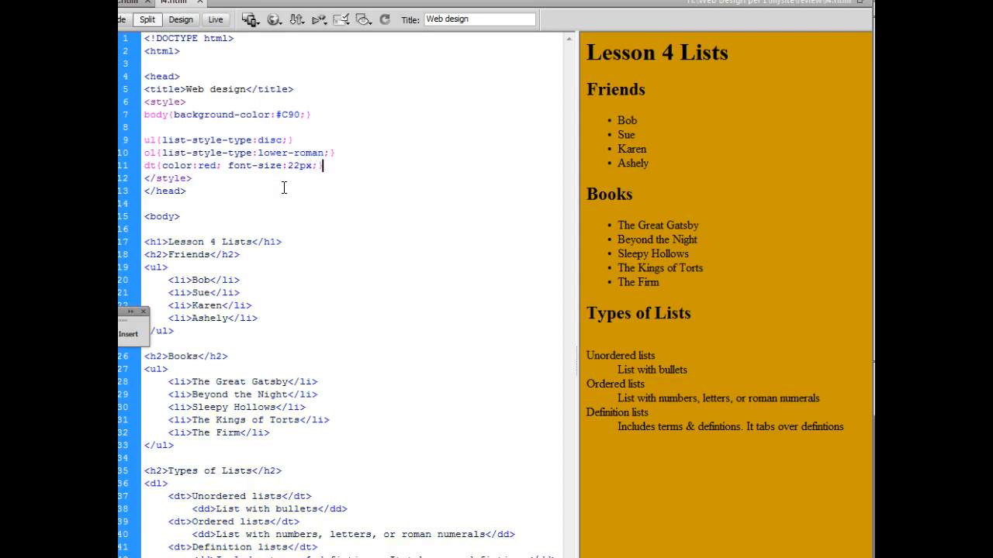